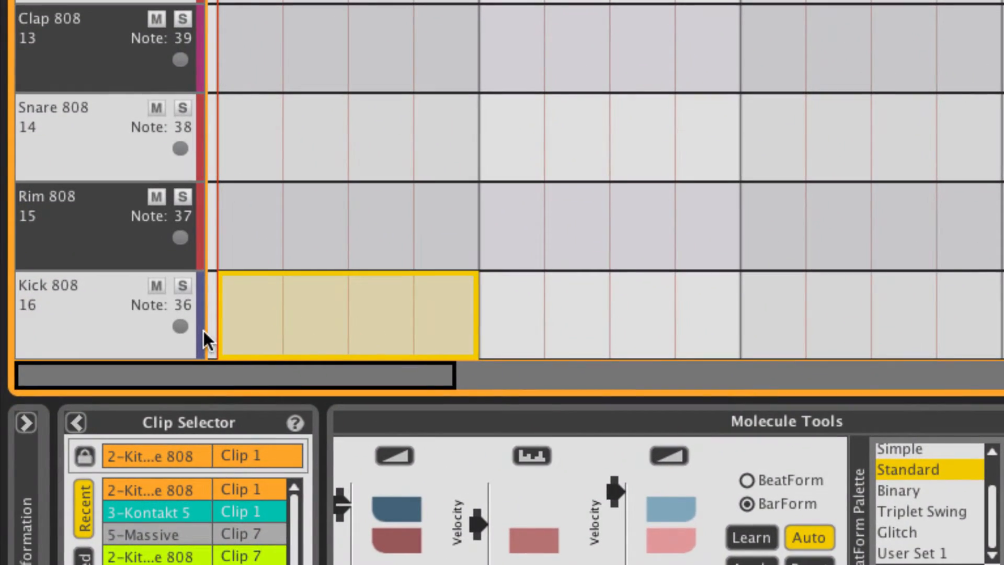
{"action": "mouse_move", "coordinate": [183, 330]}
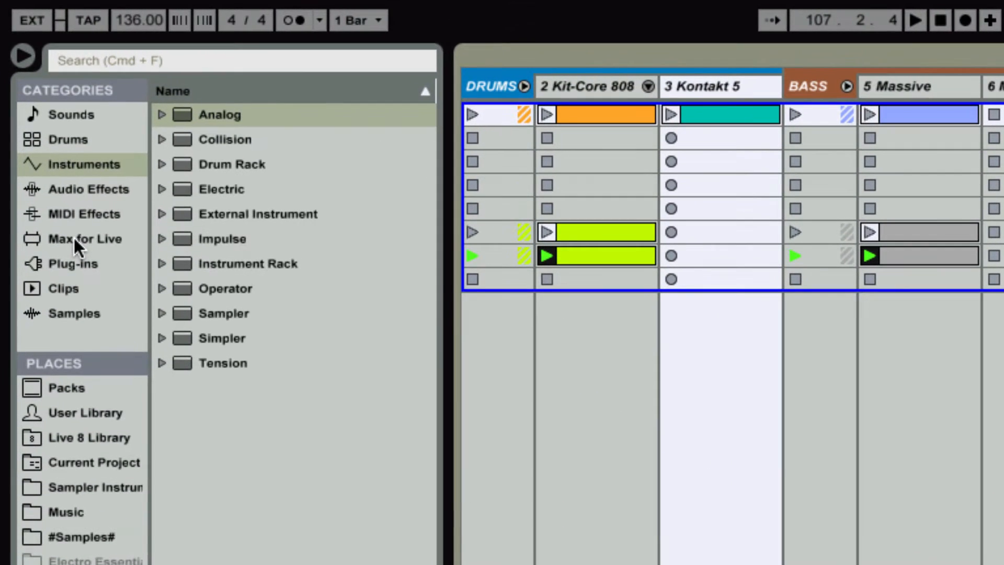
Open the 3 Kontakt 5 clip from Max for Live in the Liquid Rhythm editor
{"action": "left_click", "coordinate": [83, 238]}
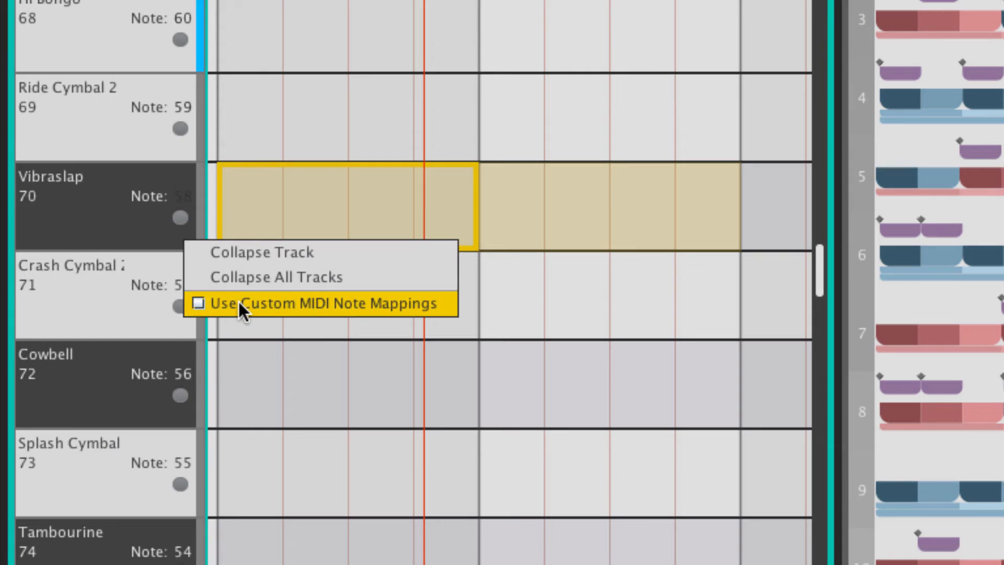
Enable Use Custom MIDI Note Mappings and set the Vibraslap lane's instrument type to Kick
{"action": "left_click", "coordinate": [199, 303]}
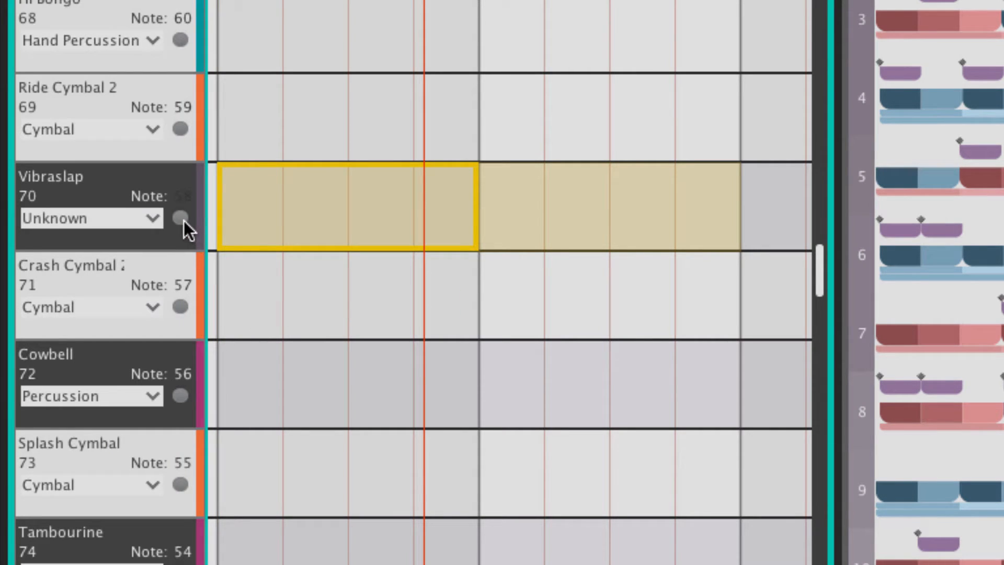
{"action": "left_click", "coordinate": [92, 218]}
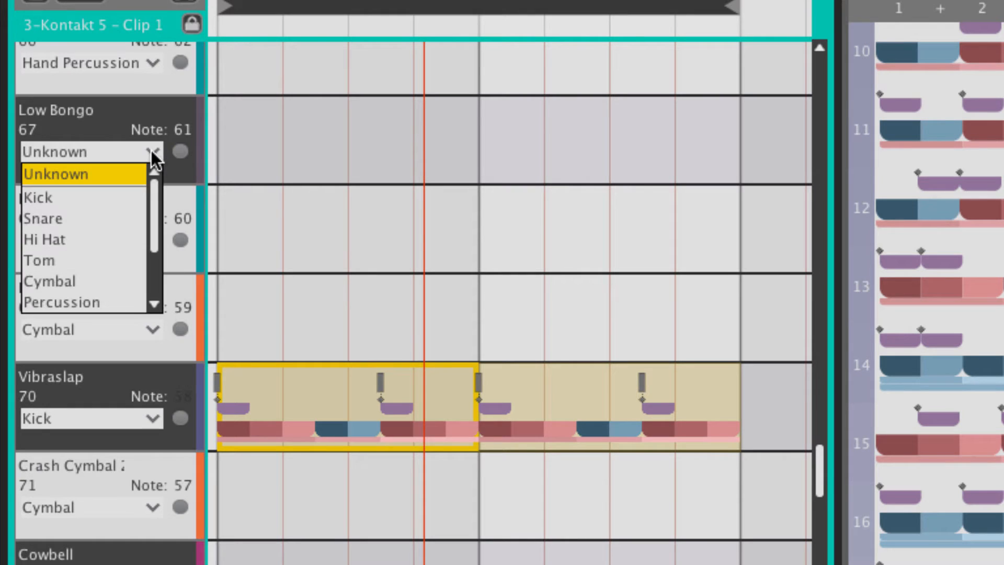
Set the Low Bongo lane's instrument type to Snare and play the Kontakt clip
{"action": "left_click", "coordinate": [42, 218]}
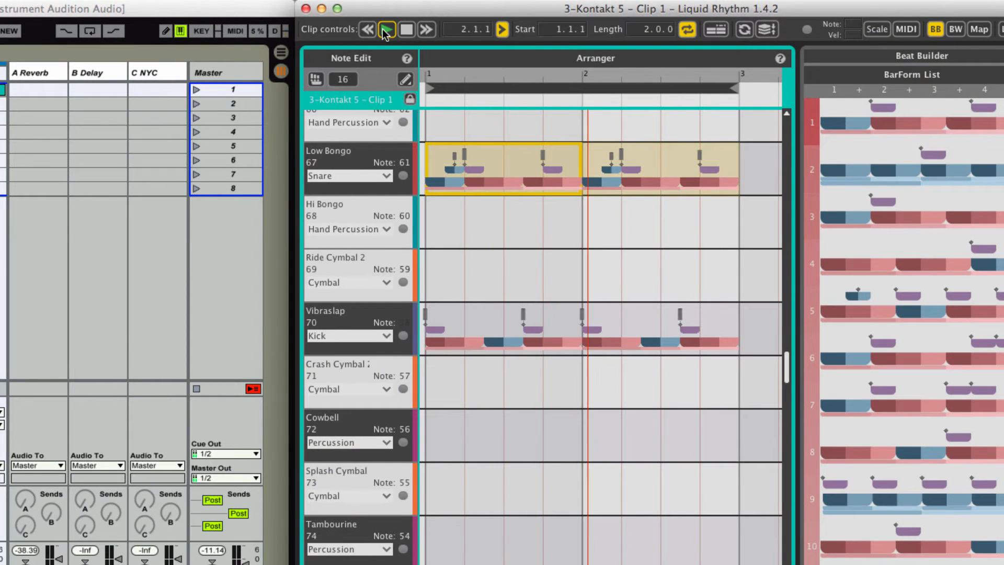
{"action": "left_click", "coordinate": [386, 29]}
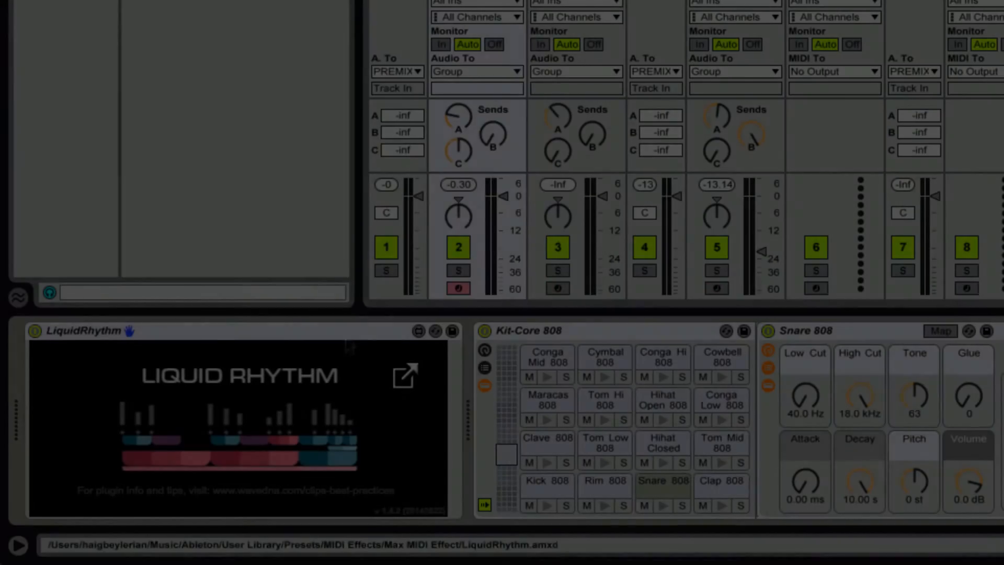
Delete the LiquidRhythm device from the 808 track's chain via its context menu
{"action": "right_click", "coordinate": [81, 331]}
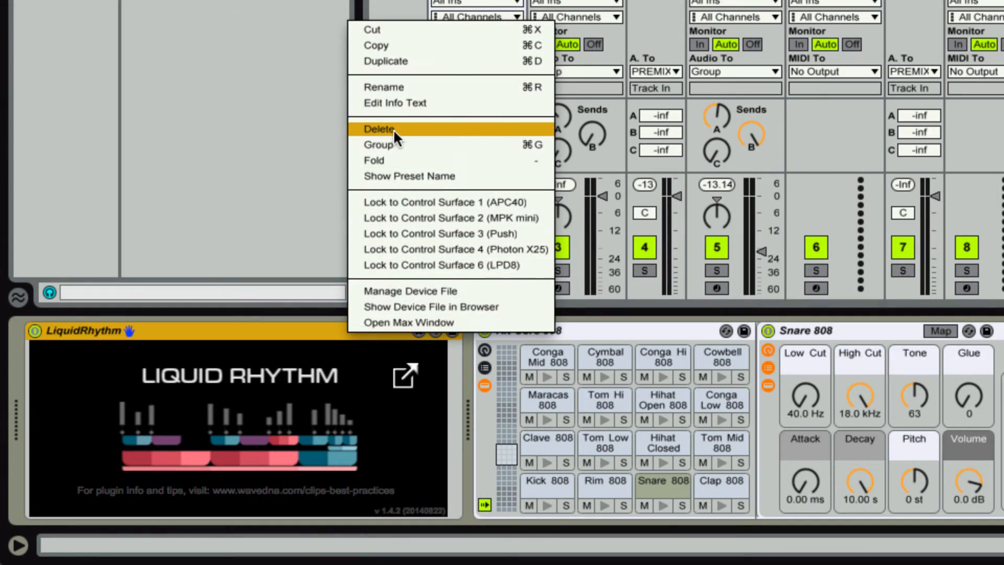
{"action": "left_click", "coordinate": [379, 129]}
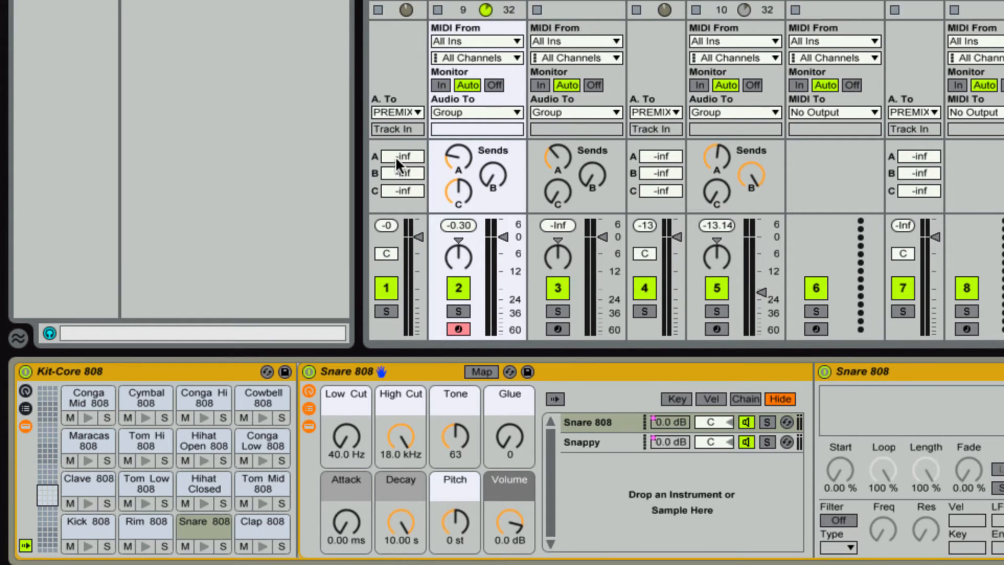